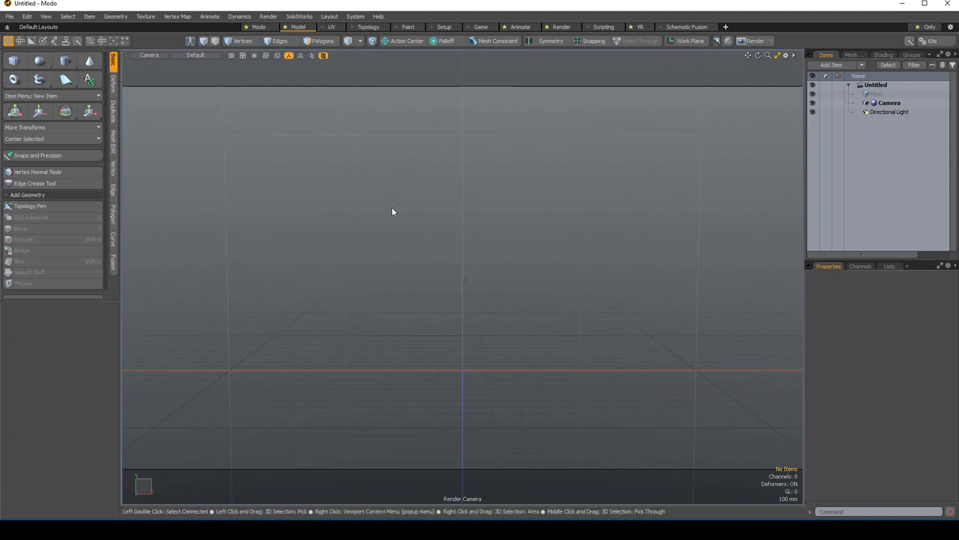
mouse_move(353, 48)
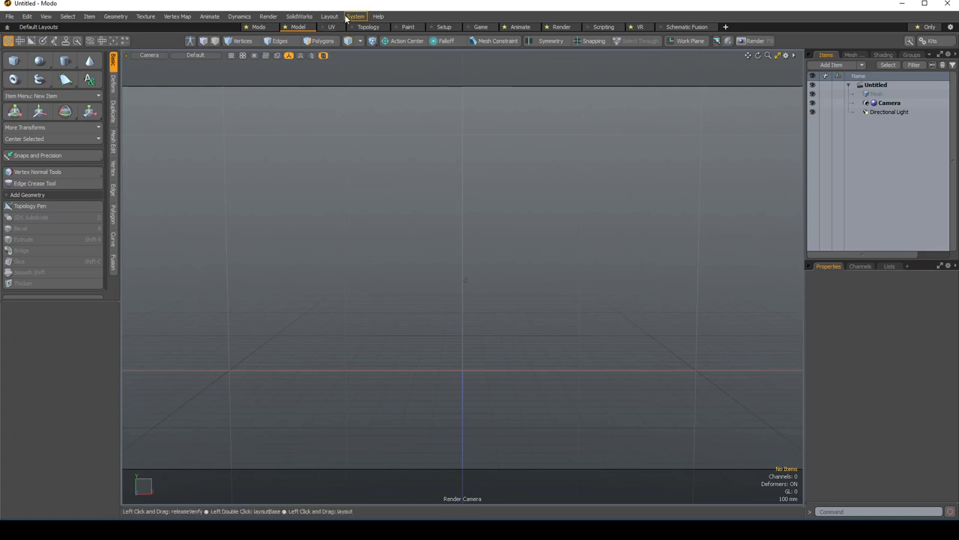
Restore Modo's default preferences and orbit to an angled view down onto the ground grid.
click(356, 16)
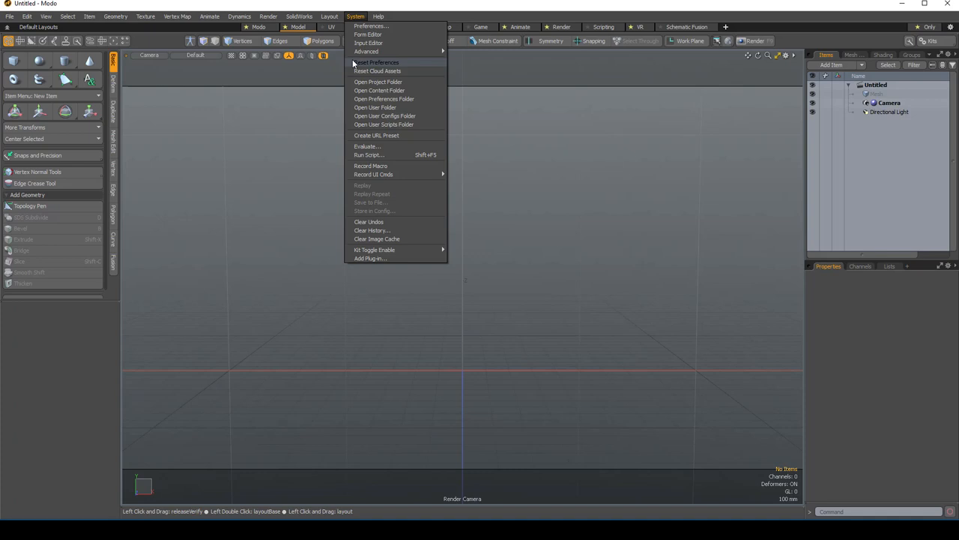
click(543, 118)
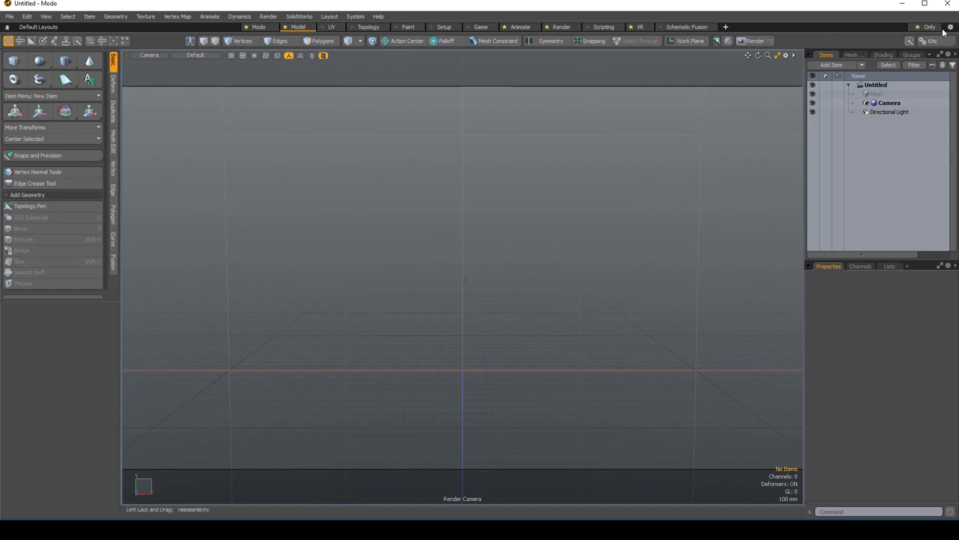
mouse_move(322, 57)
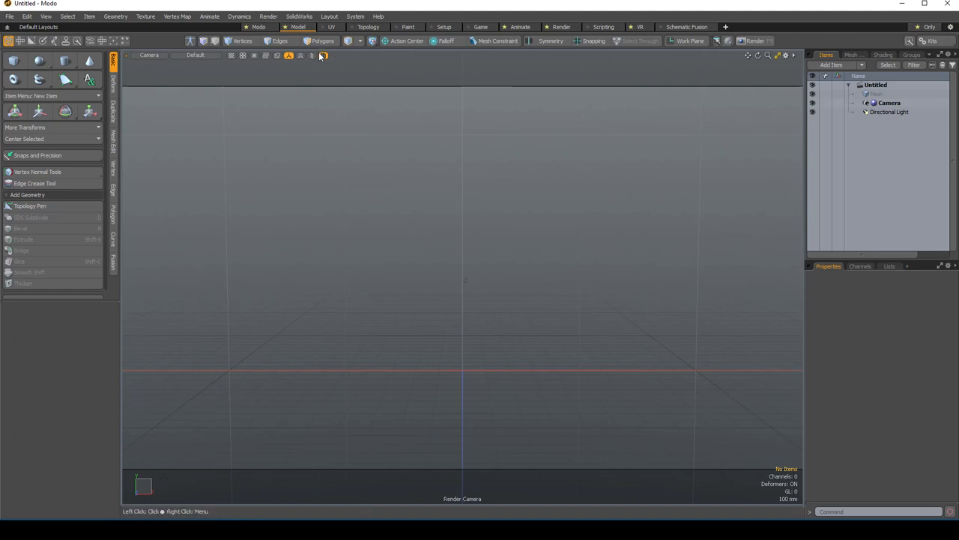
click(785, 55)
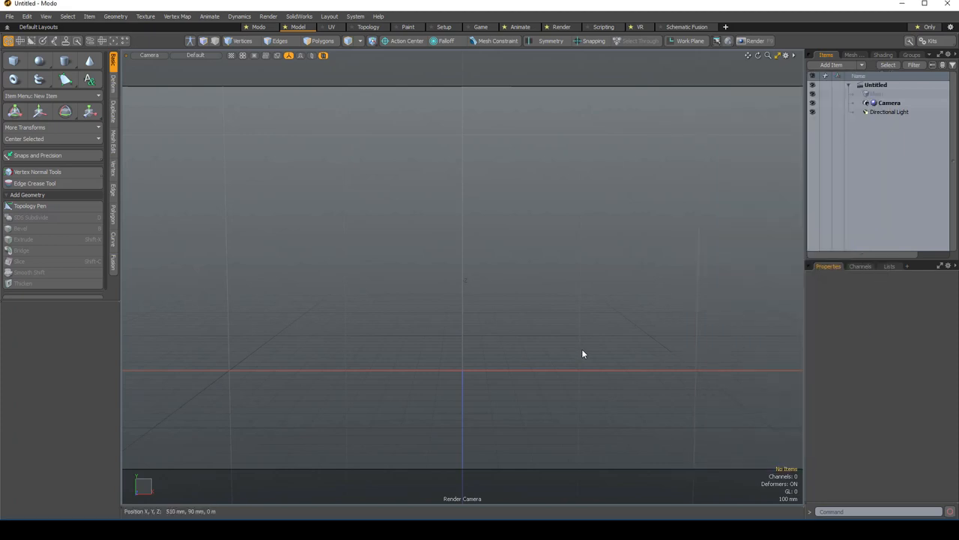
mouse_move(554, 345)
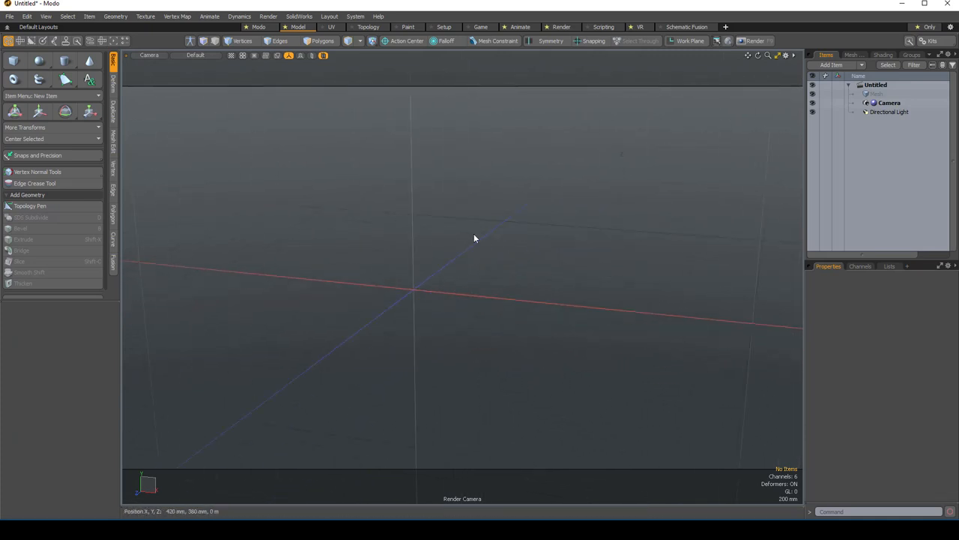
Add a cube primitive scaled 300%, 10%, 100% and rename it Board.
right_click(474, 238)
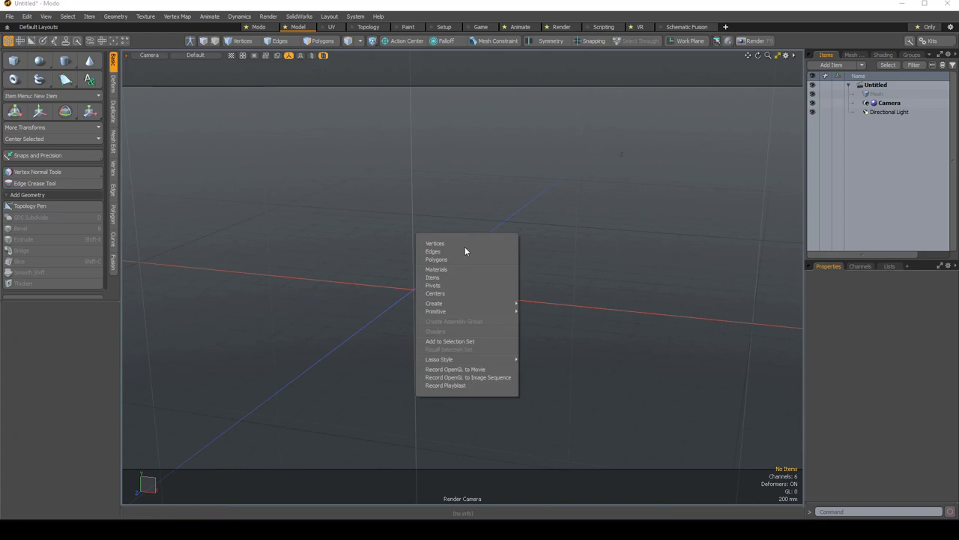
click(538, 318)
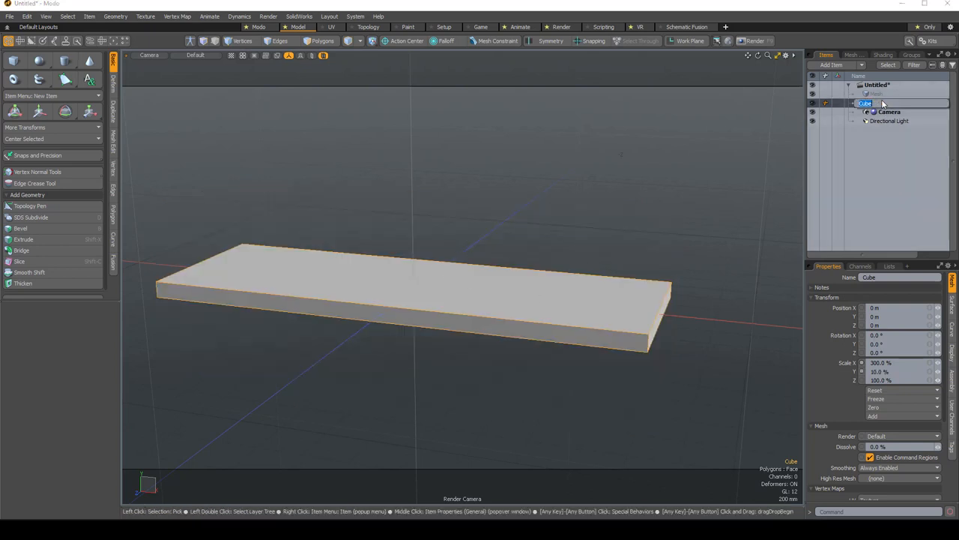
text(Board)
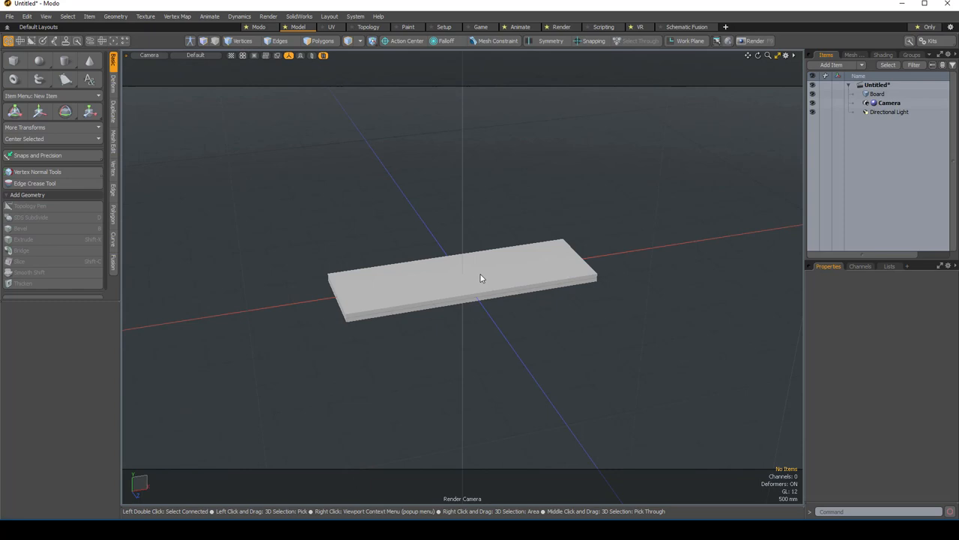
Freeze the Board's scale into its geometry so its transform reads 100% on all axes.
click(877, 94)
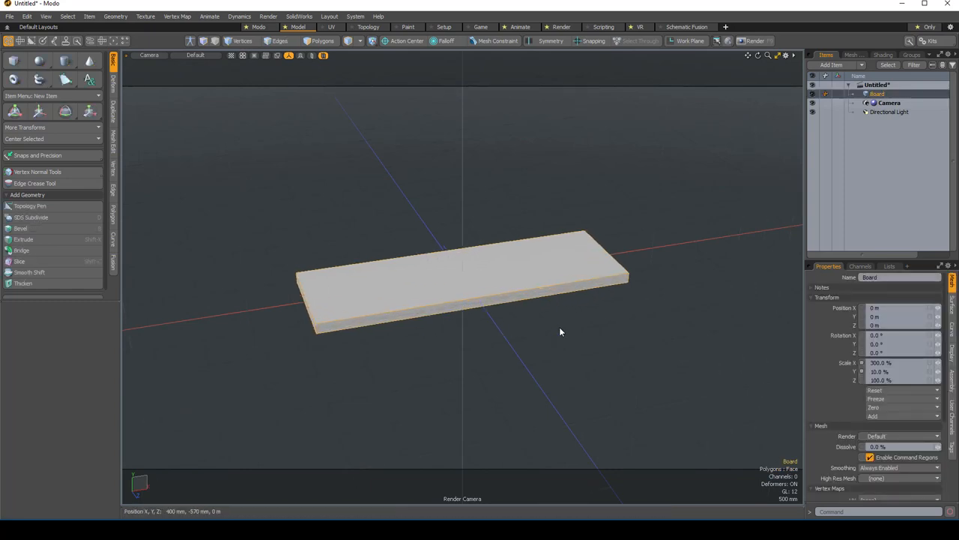
click(892, 362)
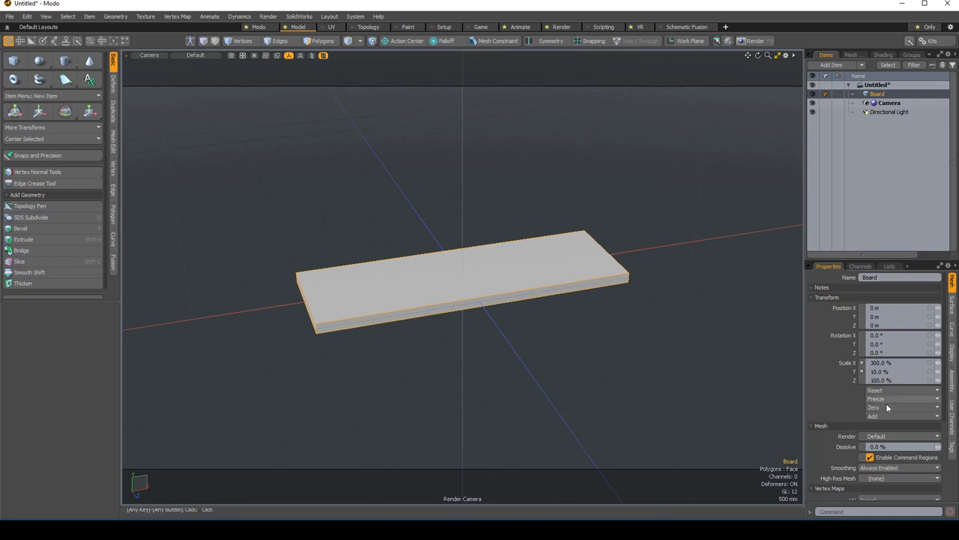
mouse_move(887, 401)
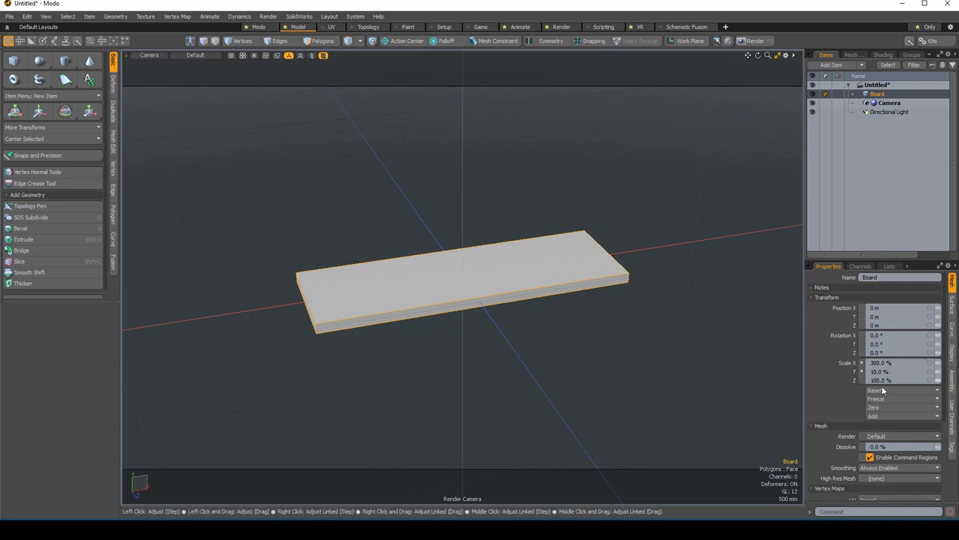
click(903, 398)
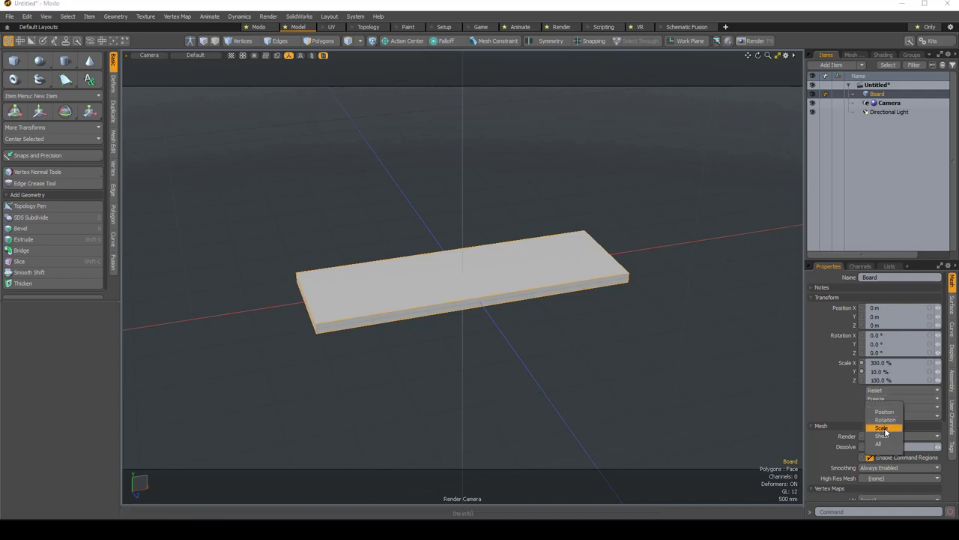
click(882, 427)
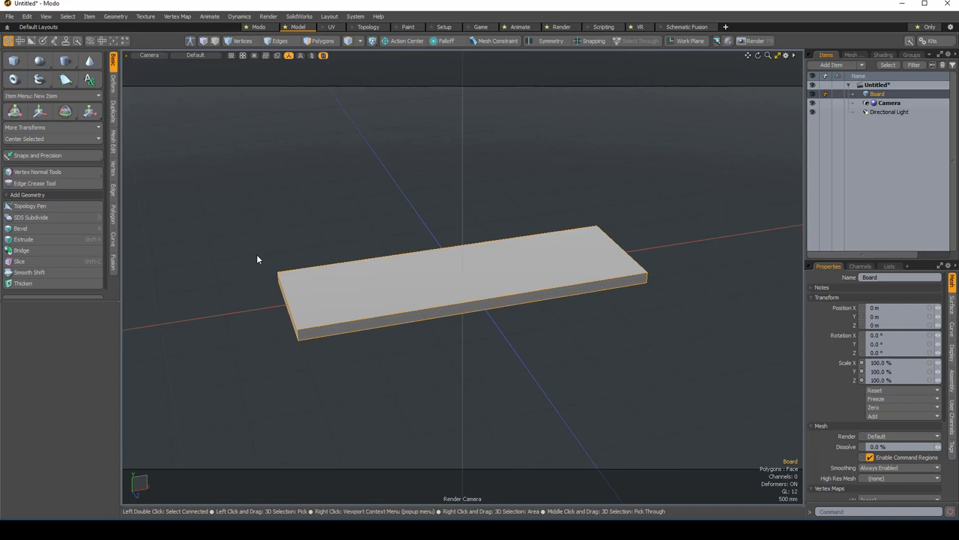
click(243, 40)
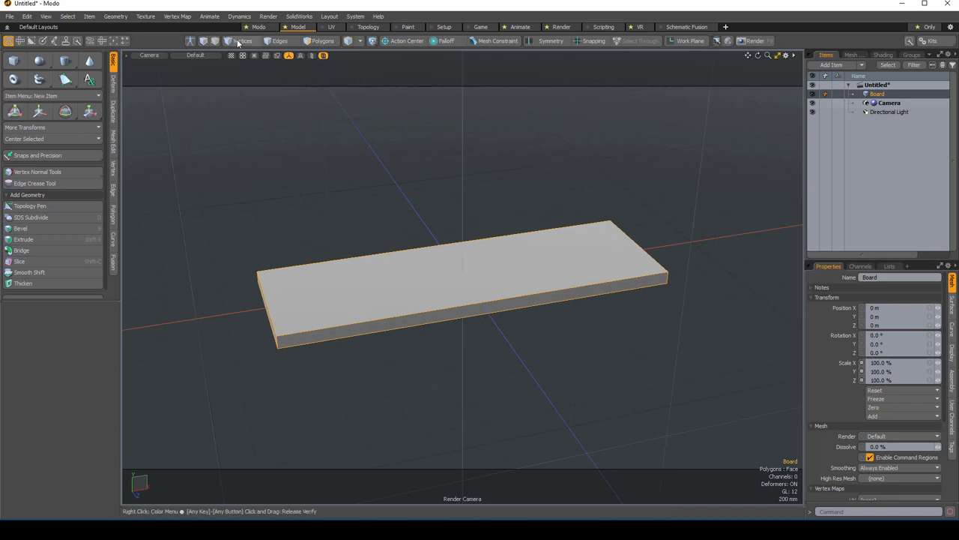
Enter vertex mode with Rectangle lasso style and box-select the Board's left corner vertices.
click(242, 40)
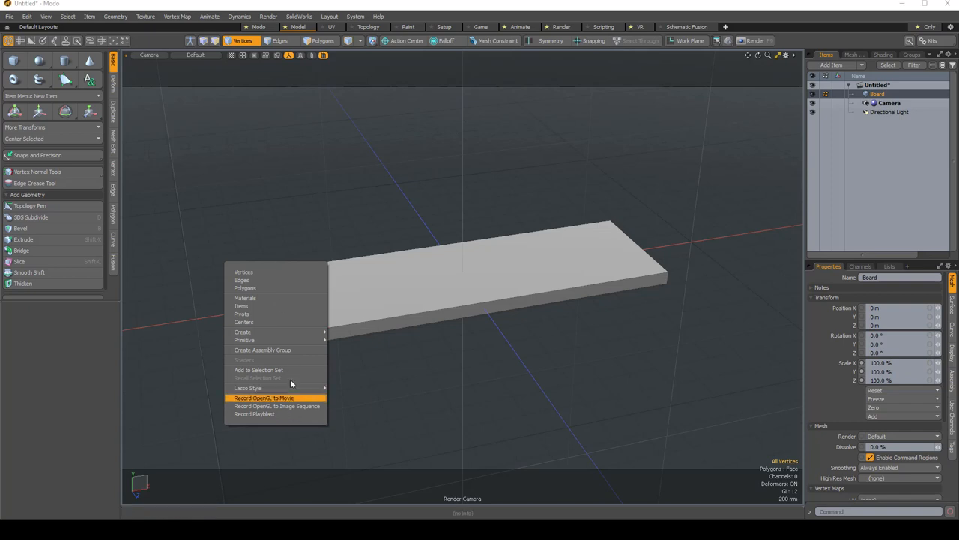
mouse_move(247, 387)
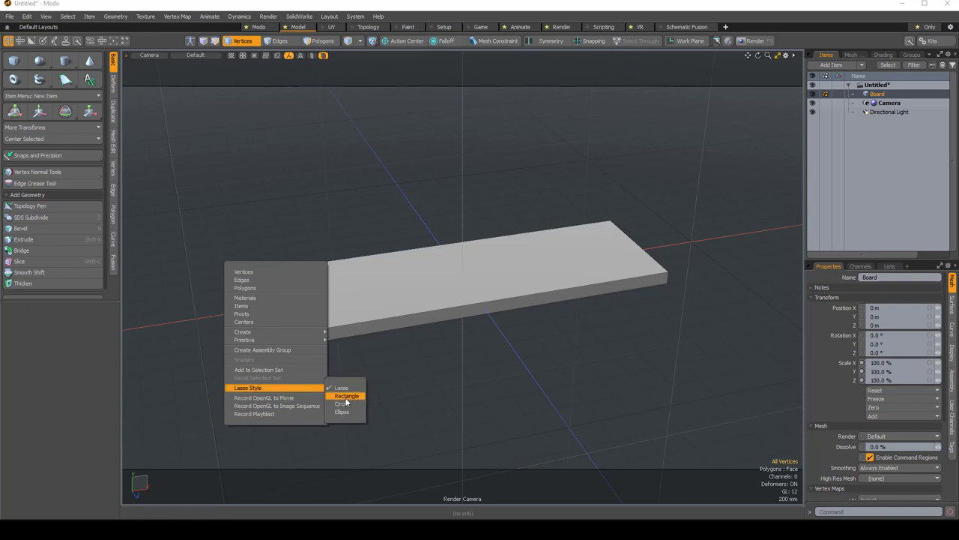
click(346, 395)
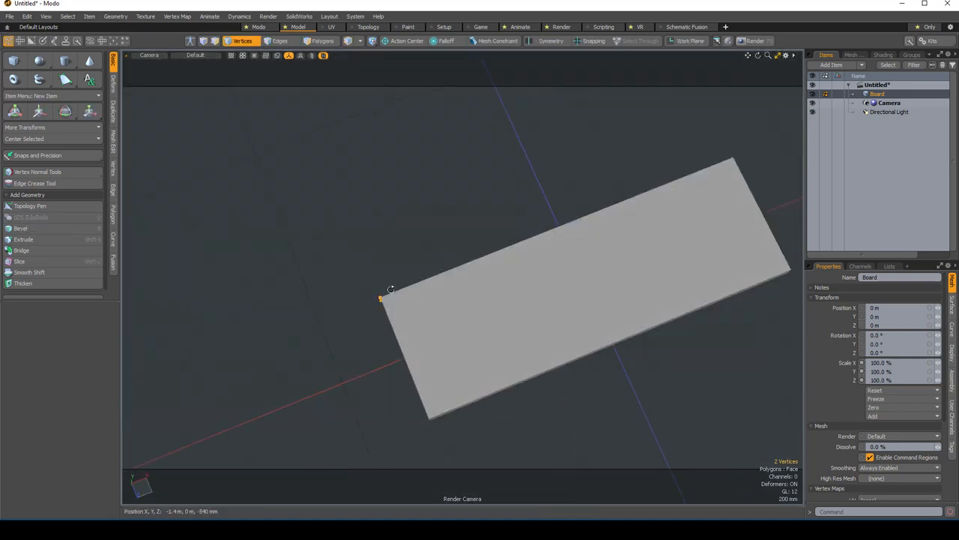
mouse_move(472, 323)
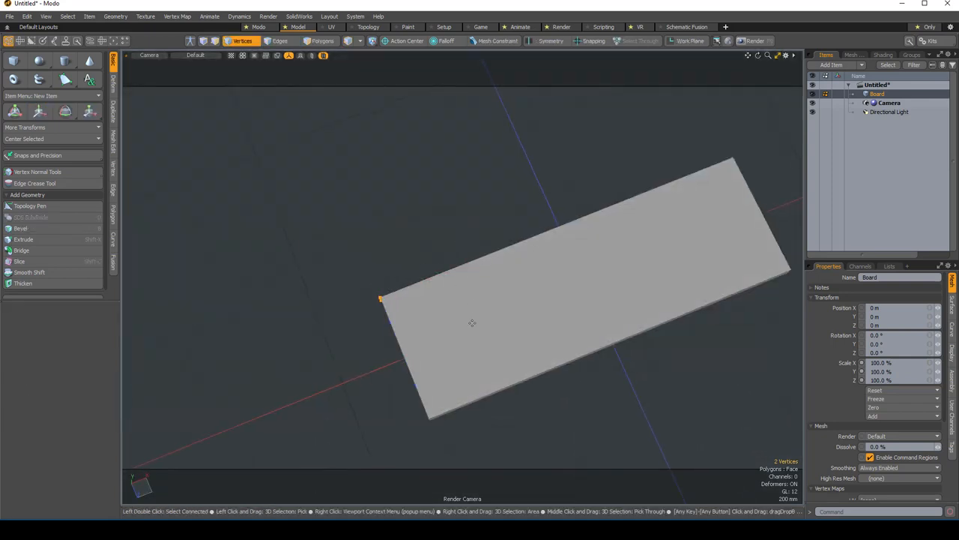
Clear the vertex selection and box-select the two vertices at the Board's right end.
click(39, 111)
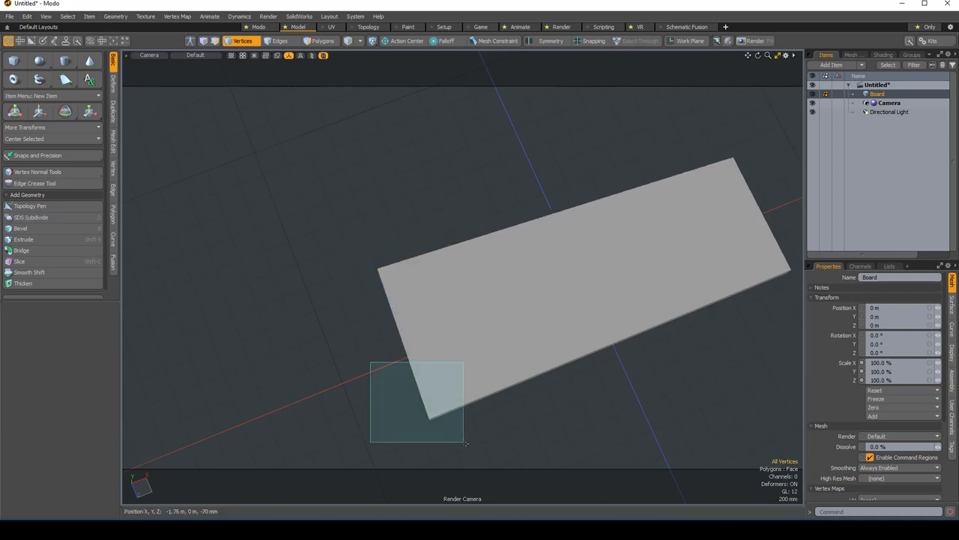
click(39, 111)
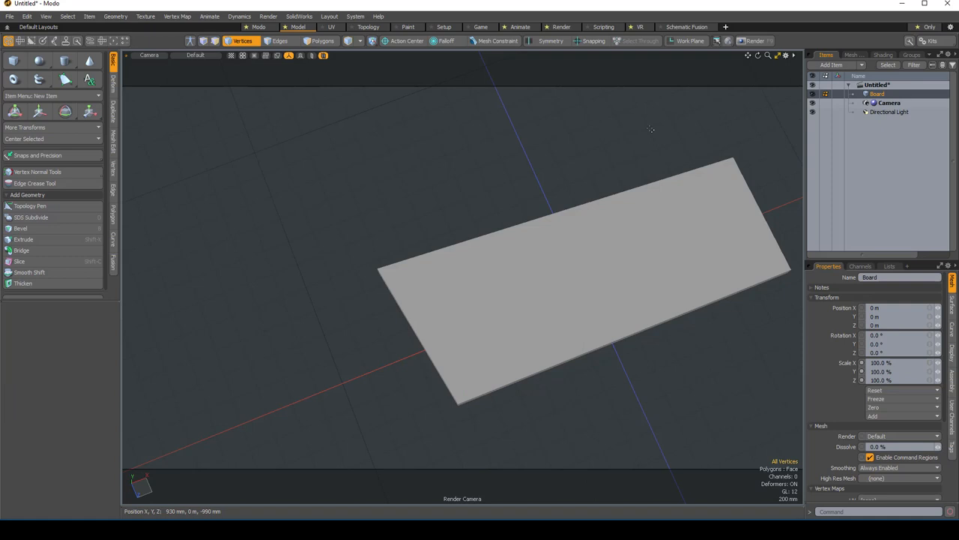
click(40, 111)
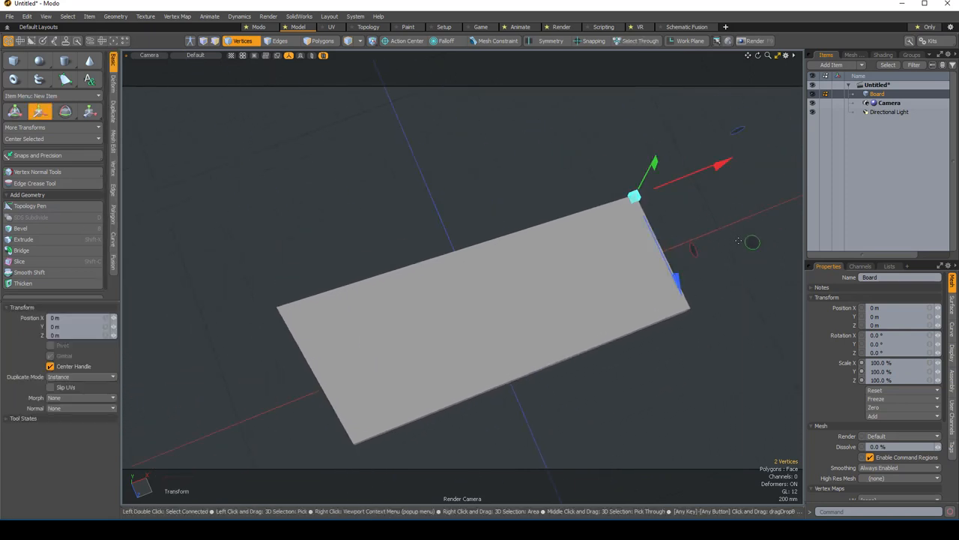
drag(635, 196, 613, 211)
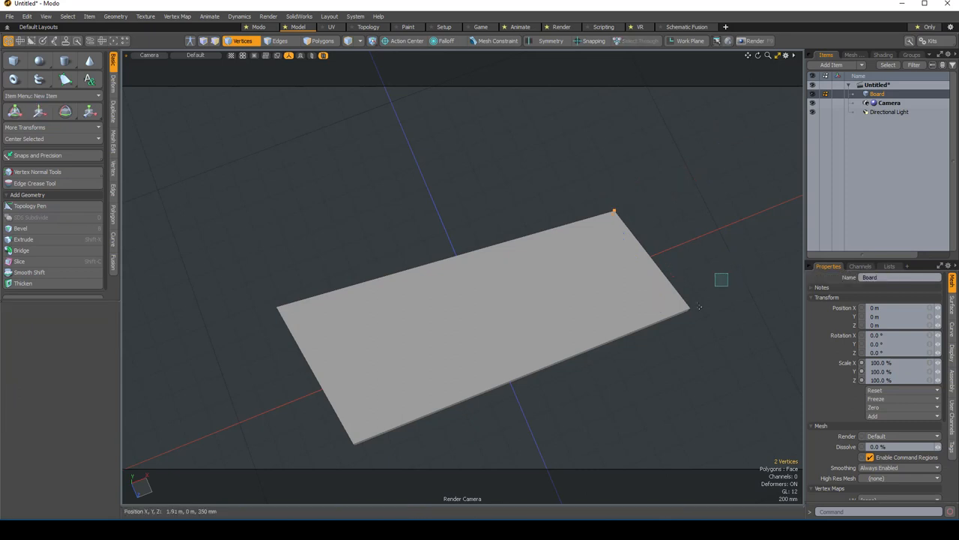
click(39, 111)
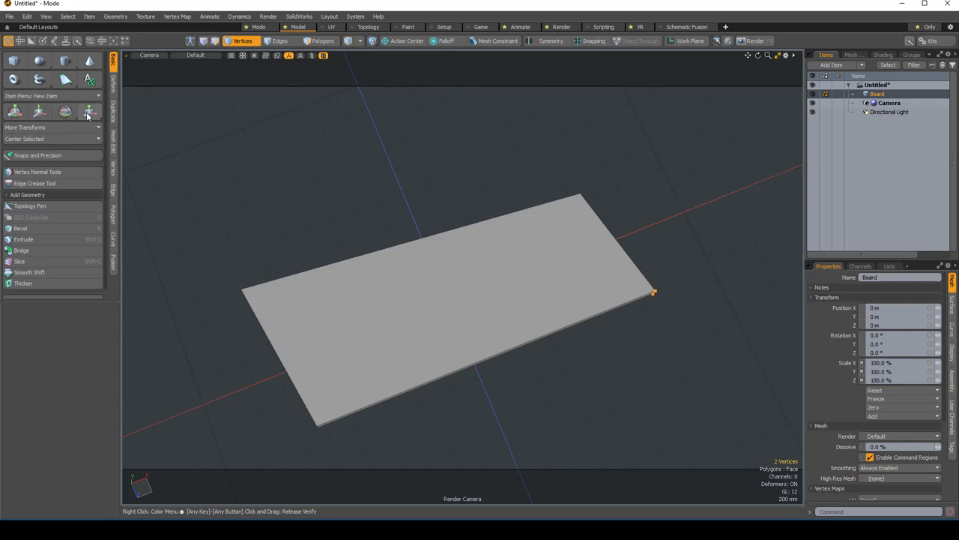
mouse_move(75, 111)
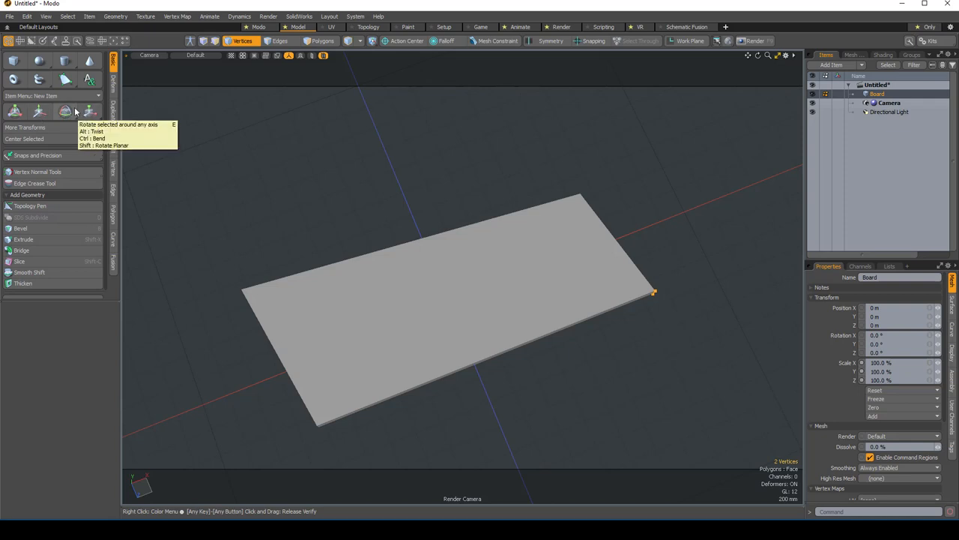
mouse_move(39, 111)
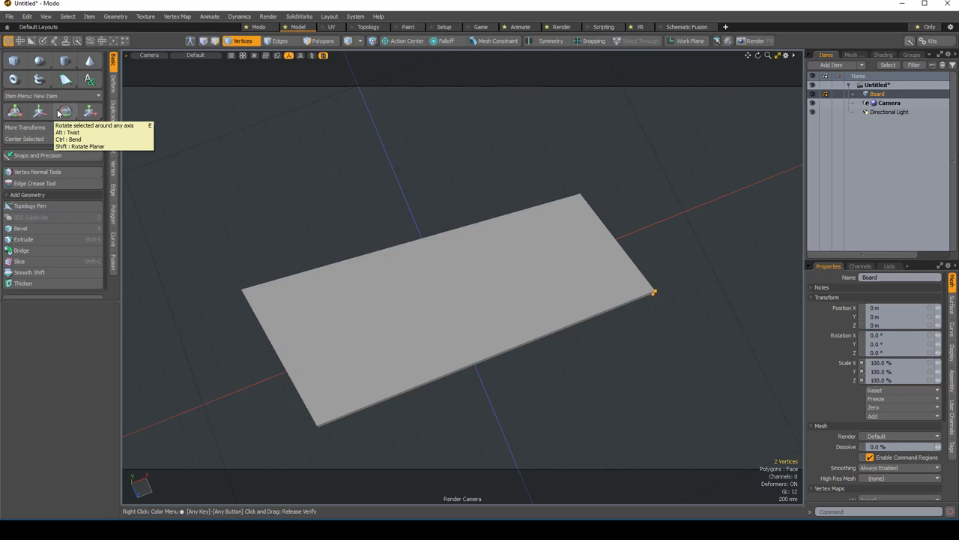
mouse_move(500, 348)
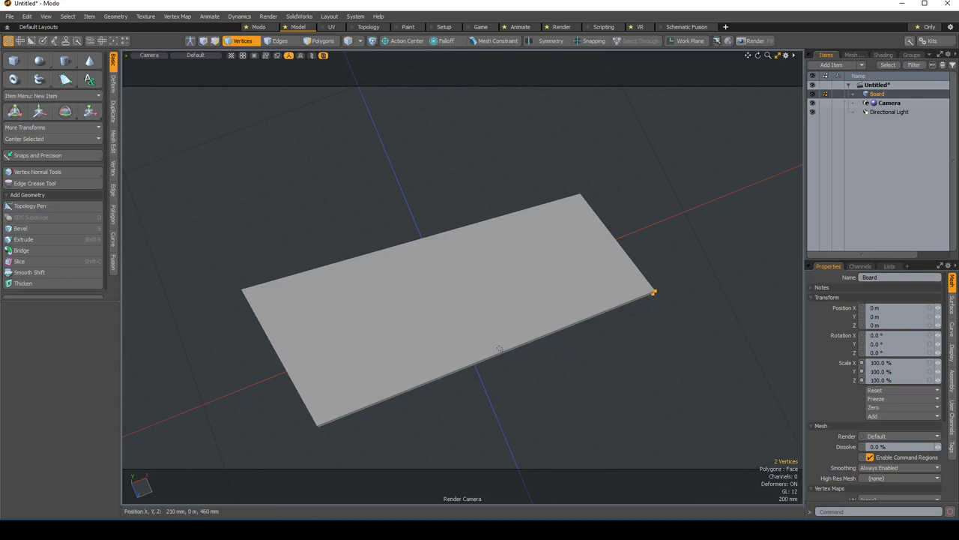
Return to Items mode, select the whole Board, and zoom out to frame it.
click(40, 111)
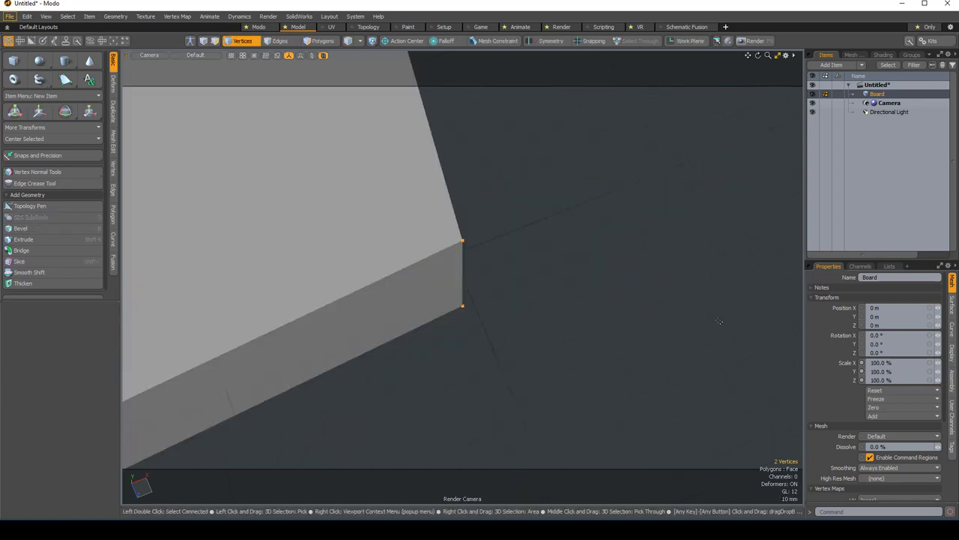
click(241, 41)
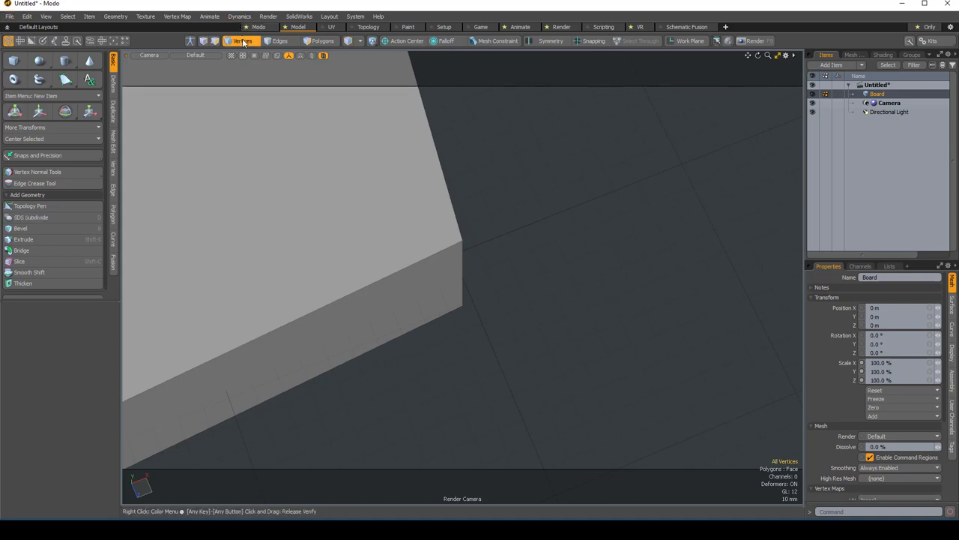
click(241, 41)
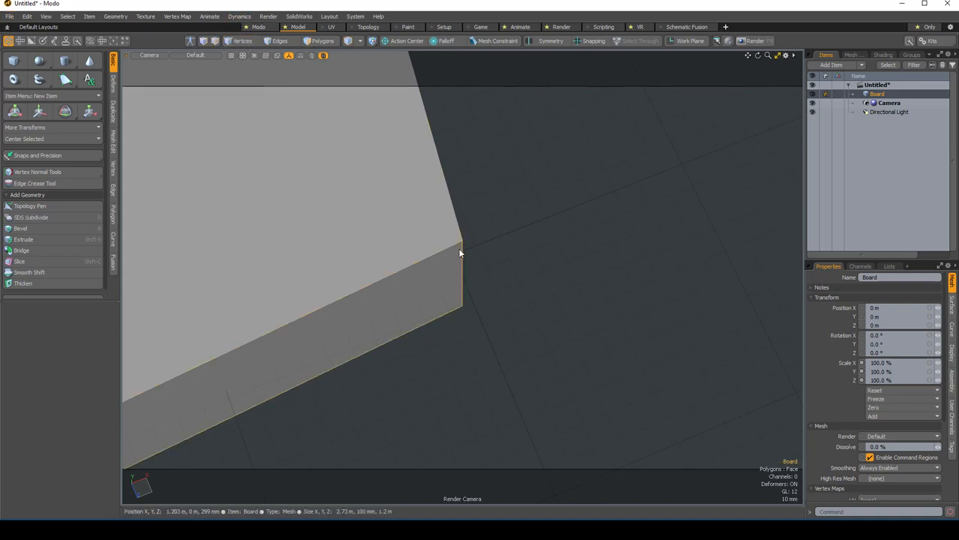
click(322, 40)
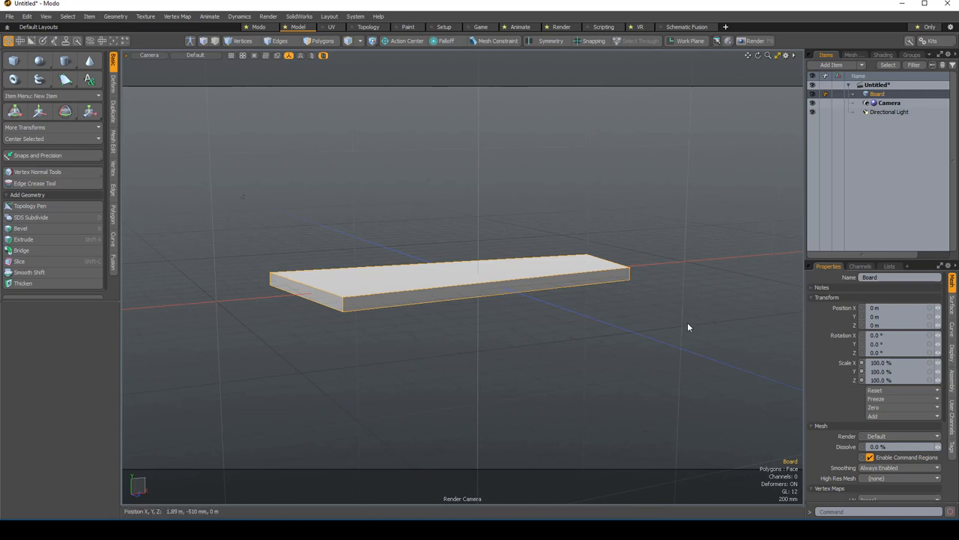
click(89, 111)
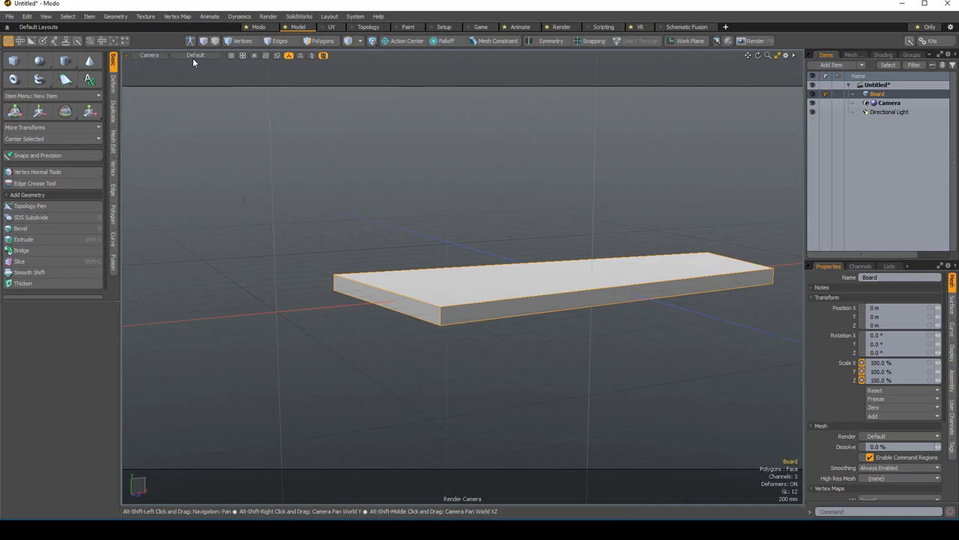
Enter vertex-level editing on the Board with no vertices selected.
click(242, 41)
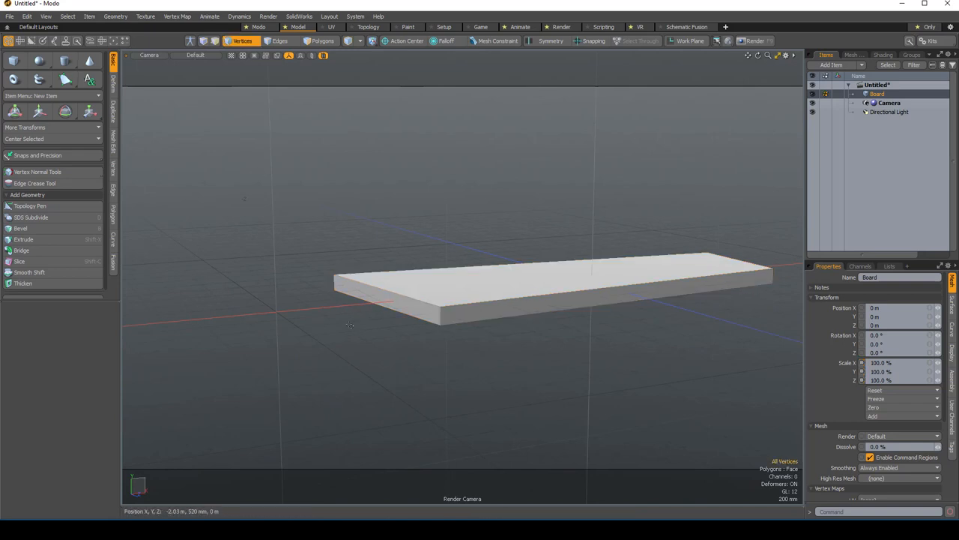
click(88, 111)
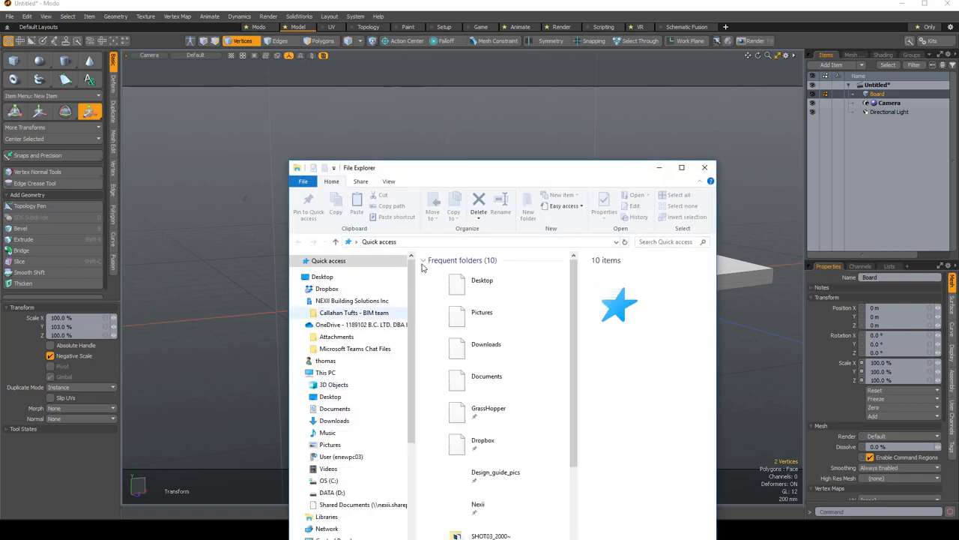
click(704, 167)
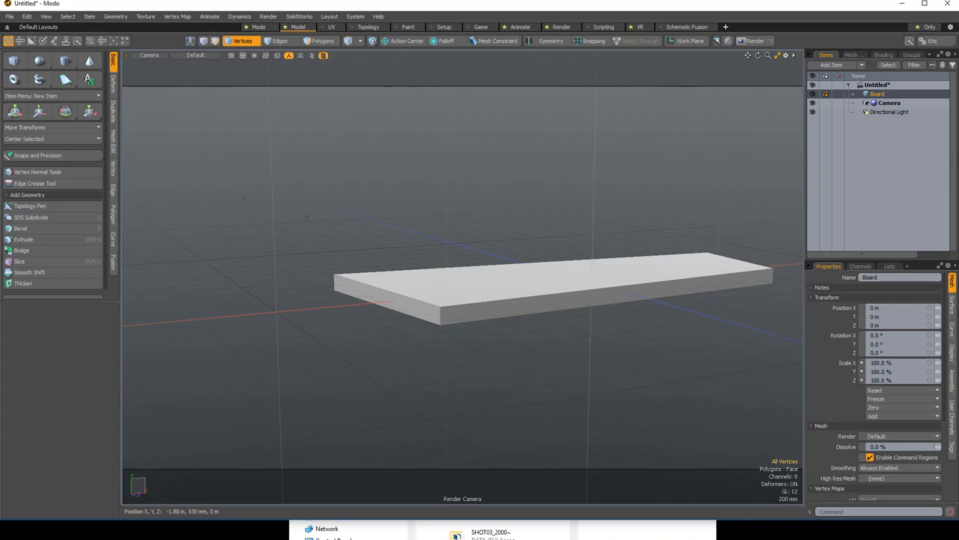
Select the vertices at one end of the Board and scale them inward to narrow it.
click(334, 282)
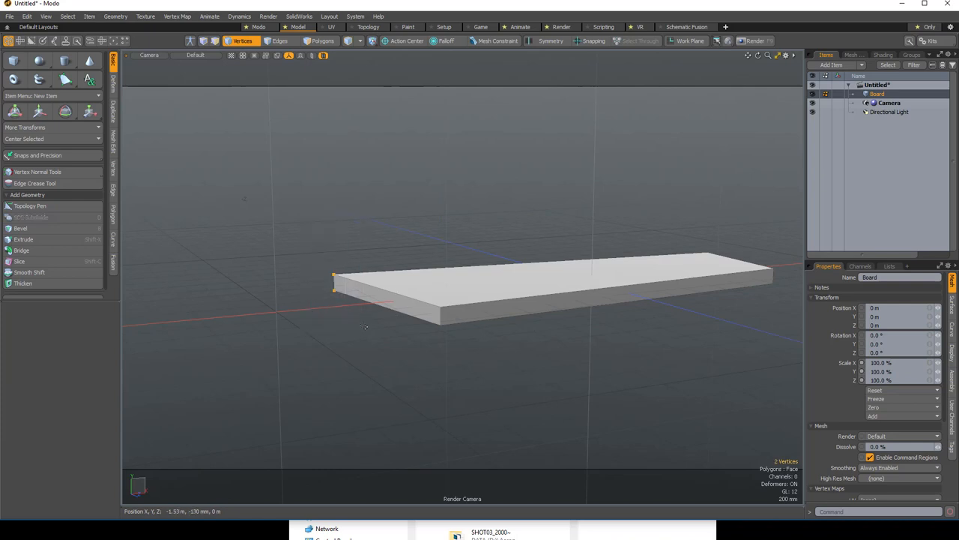
click(39, 111)
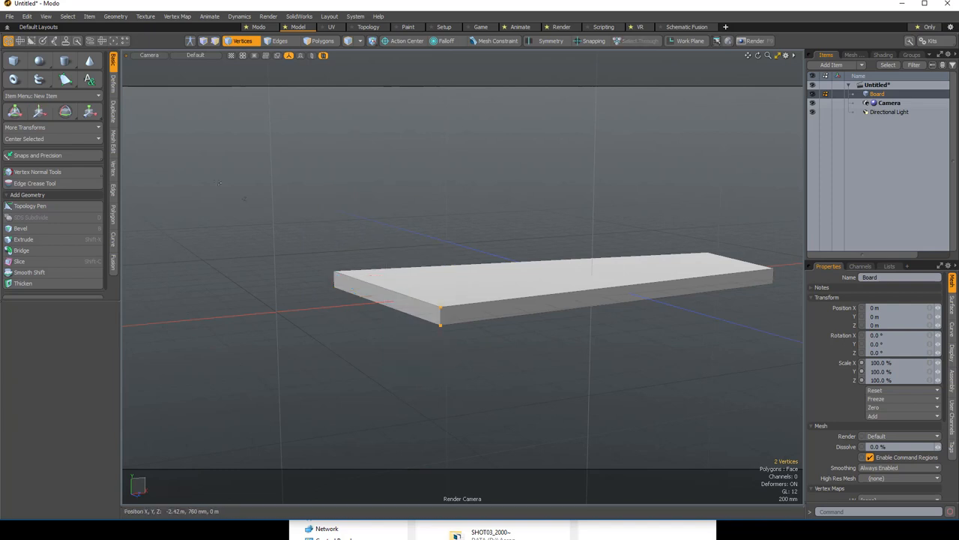
click(39, 111)
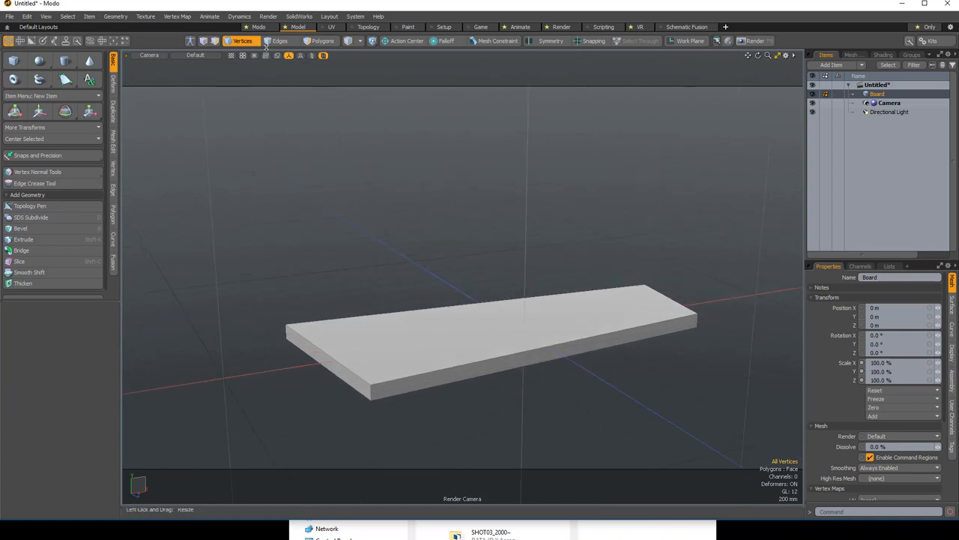
Bevel the tapered Board's edges in Edges mode, then return to Items mode.
click(279, 41)
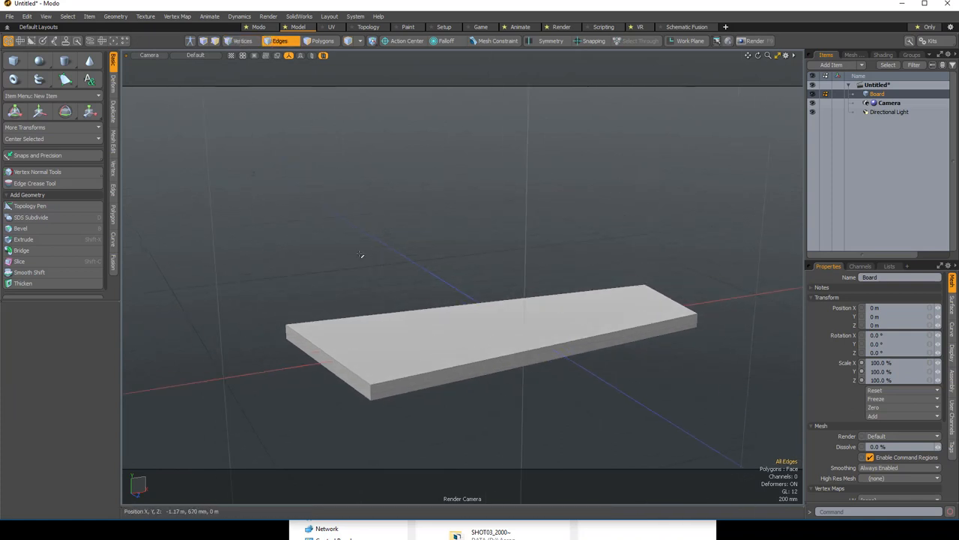
click(27, 228)
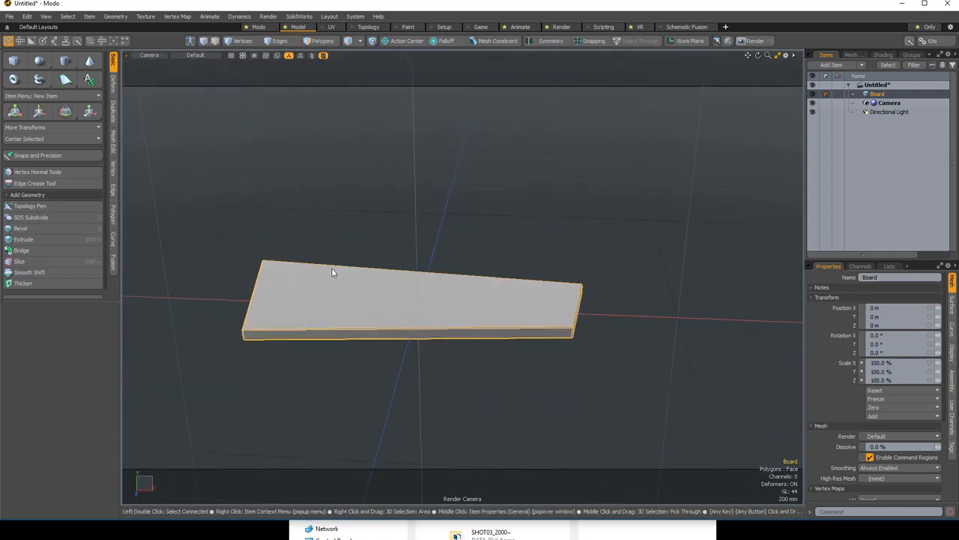
Move the Board along X, center it to its bounding box, and freeze its position.
click(40, 111)
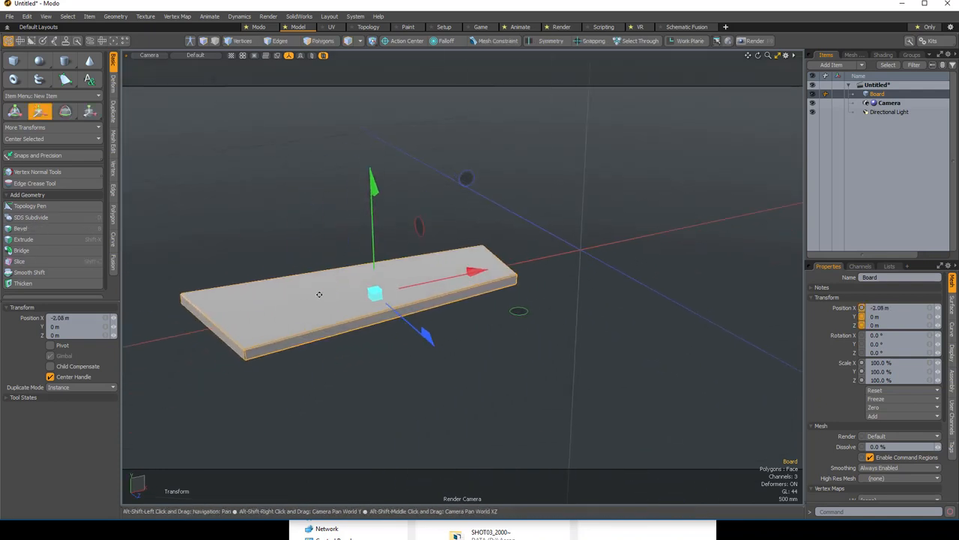
mouse_move(375, 292)
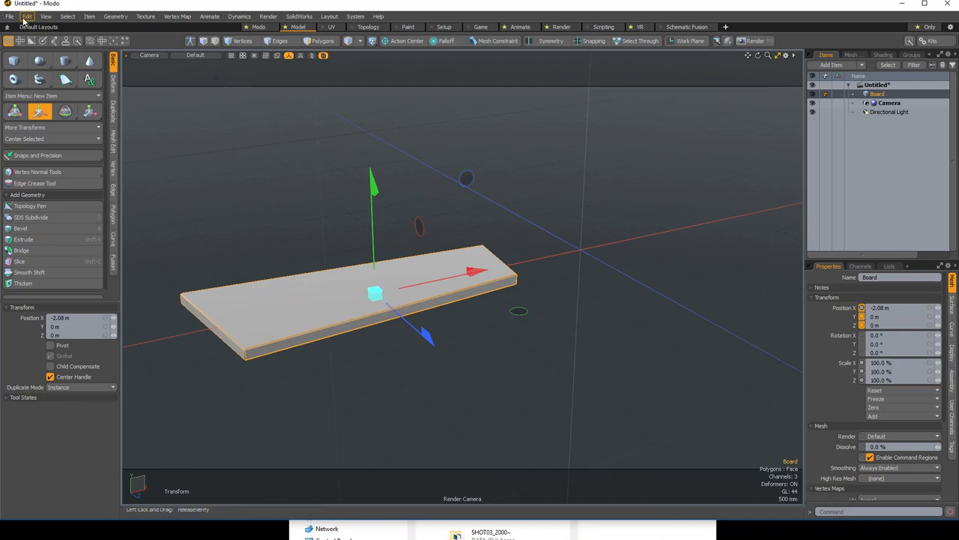
click(27, 15)
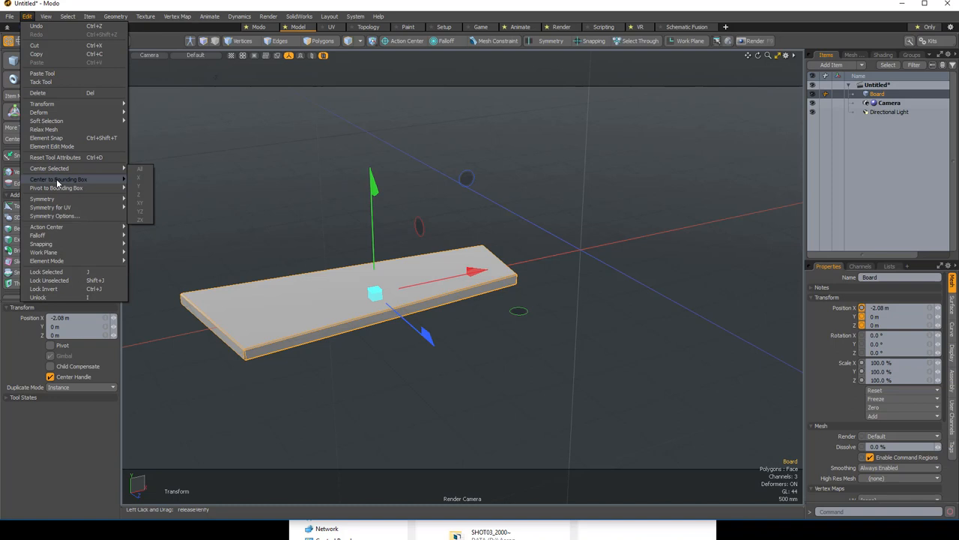
click(58, 179)
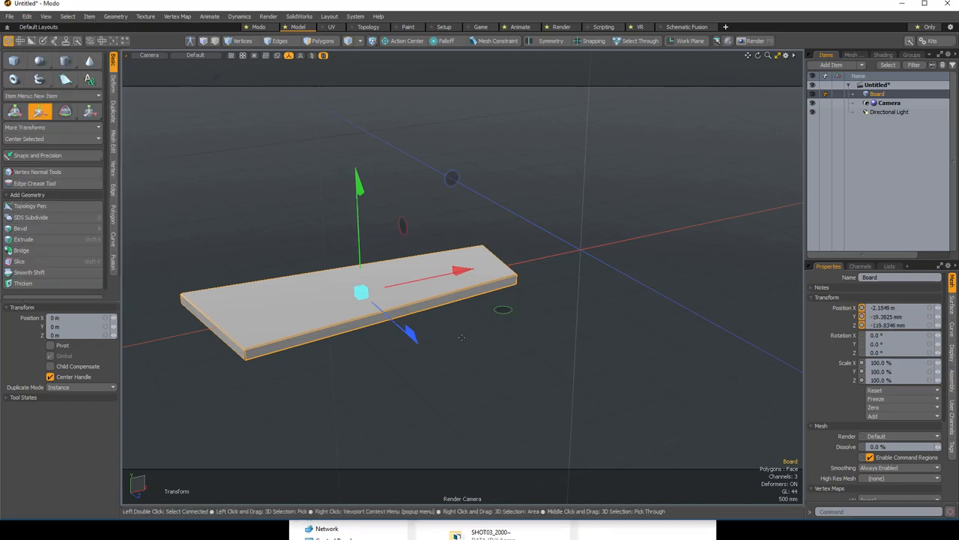
click(578, 249)
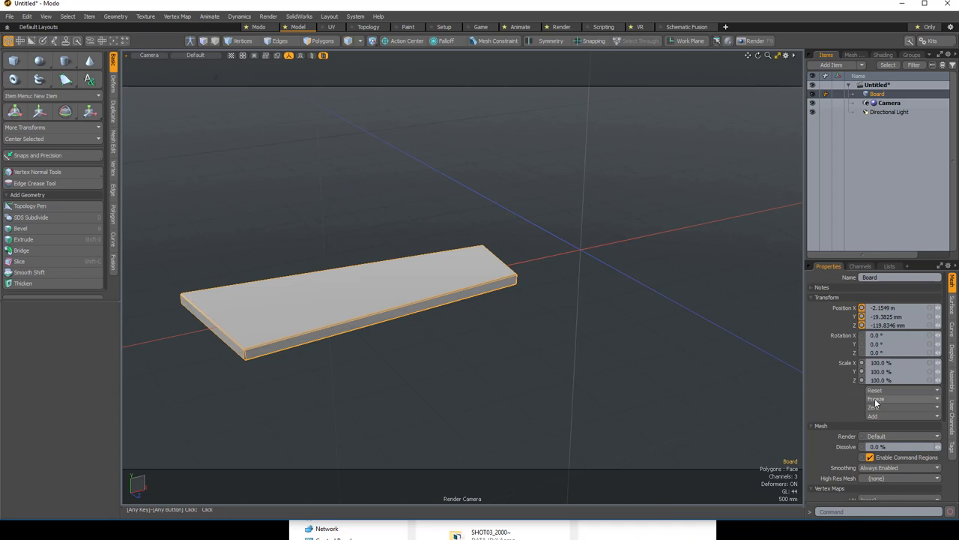
click(873, 407)
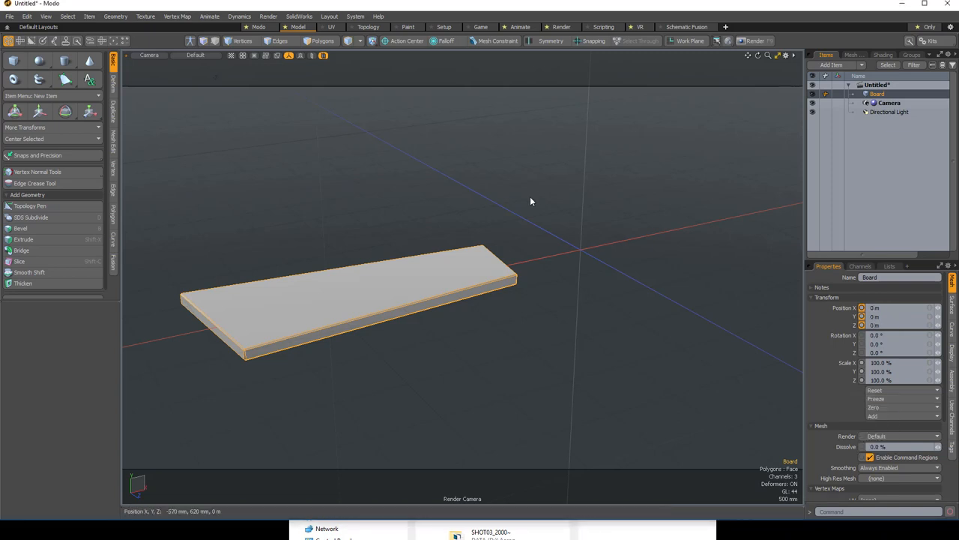
click(40, 111)
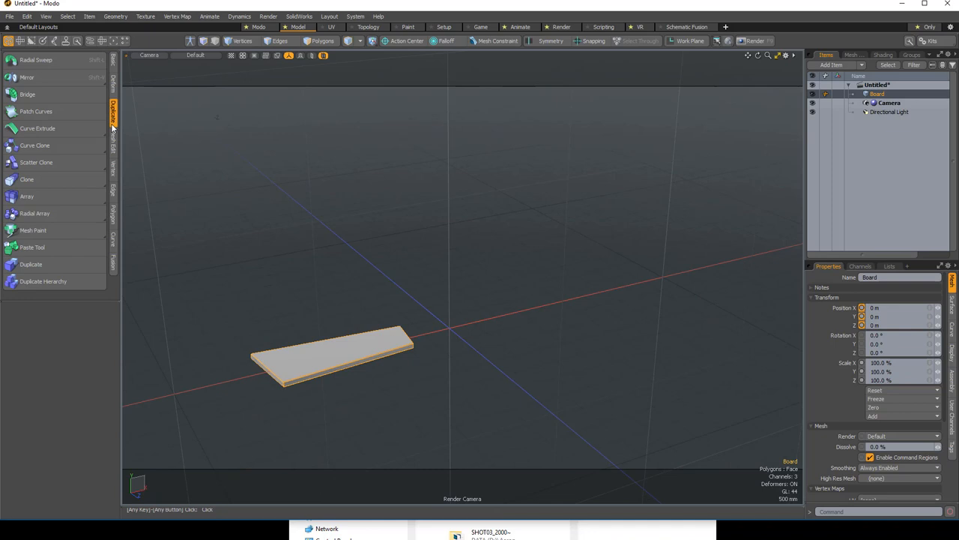
Clone the board 8 times with Y offset and Y rotation, then orbit to view the spiral.
click(27, 179)
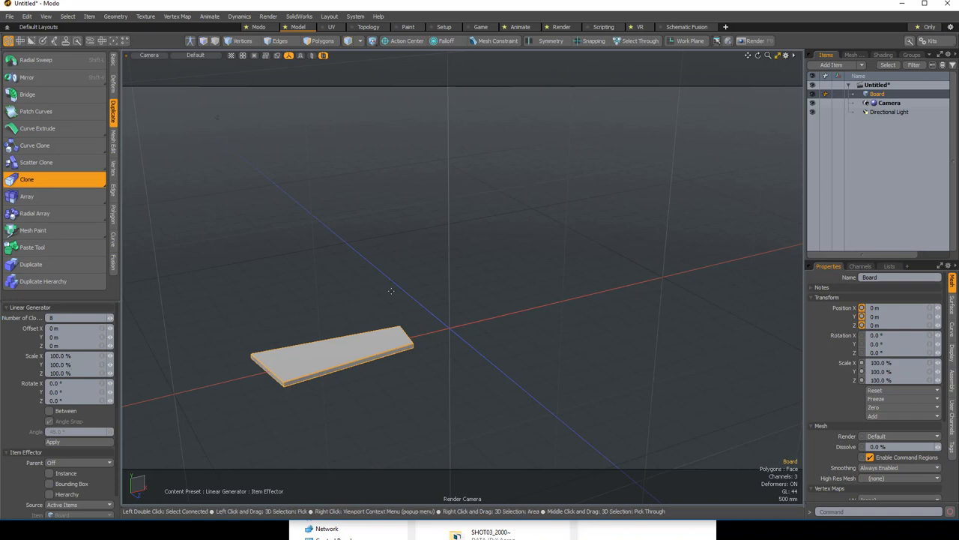
click(52, 441)
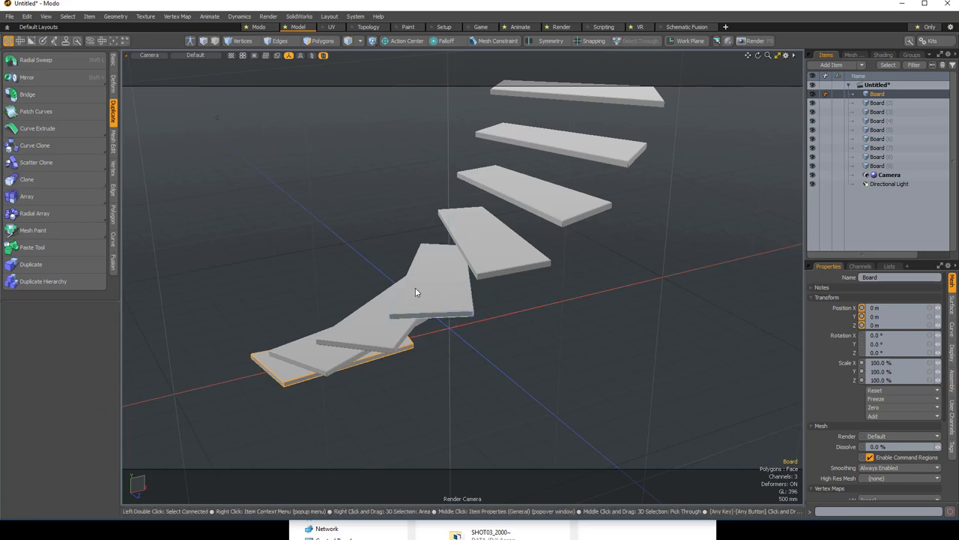
drag(417, 292, 564, 304)
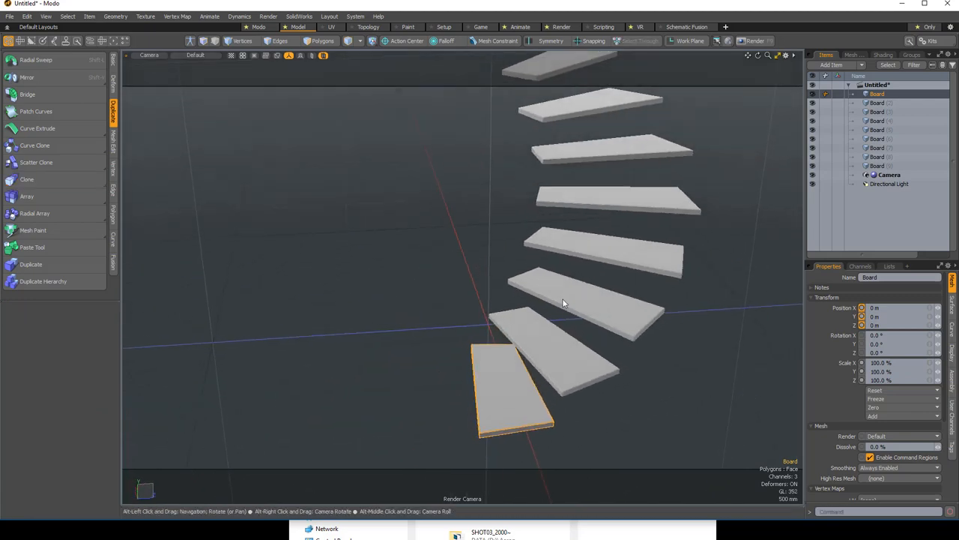
drag(565, 303, 575, 299)
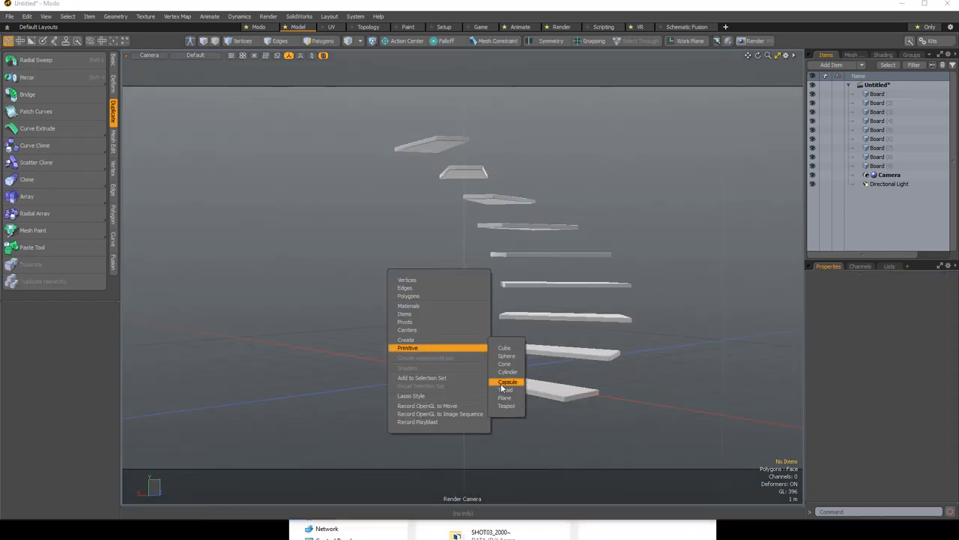
Add a cylinder scaled to 20/300/20%, freeze its scale, and raise it through the treads.
click(508, 371)
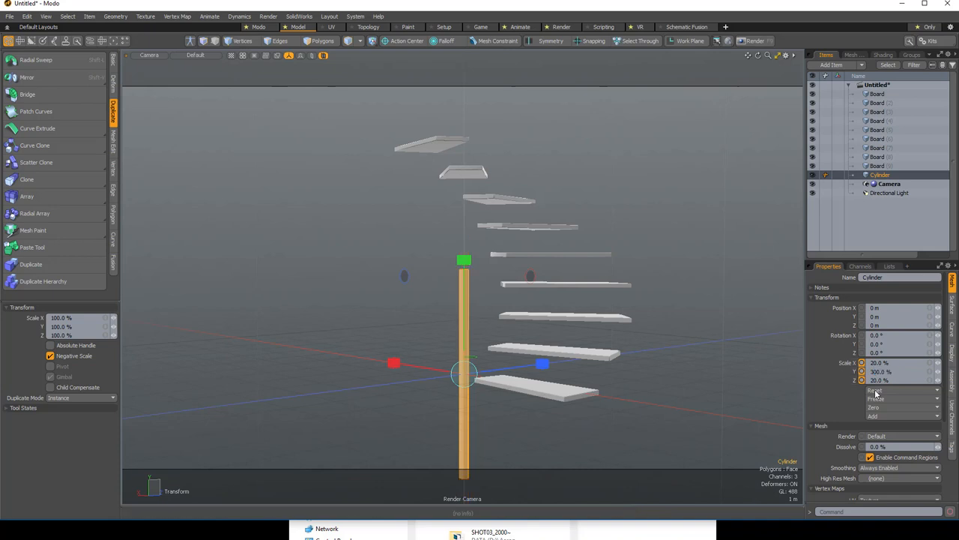
click(875, 390)
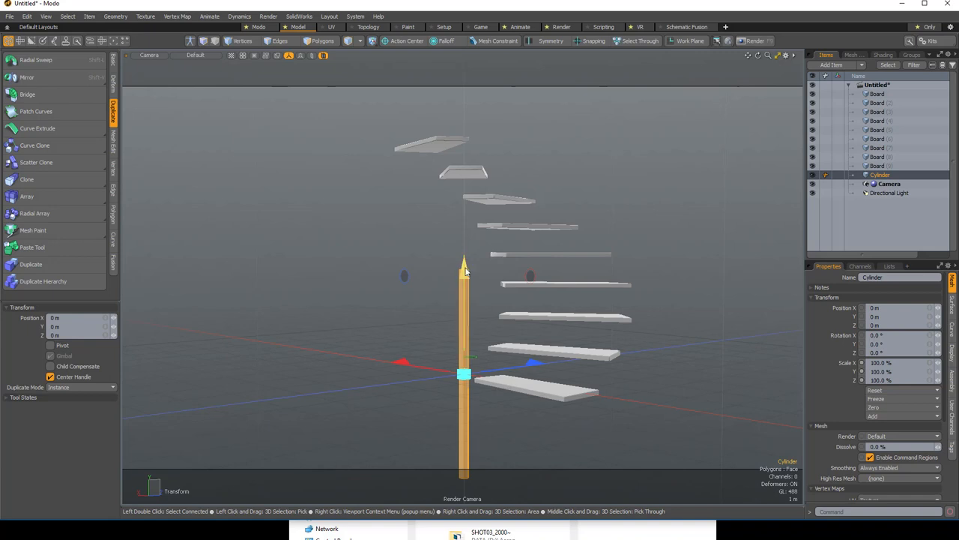
drag(464, 374, 464, 251)
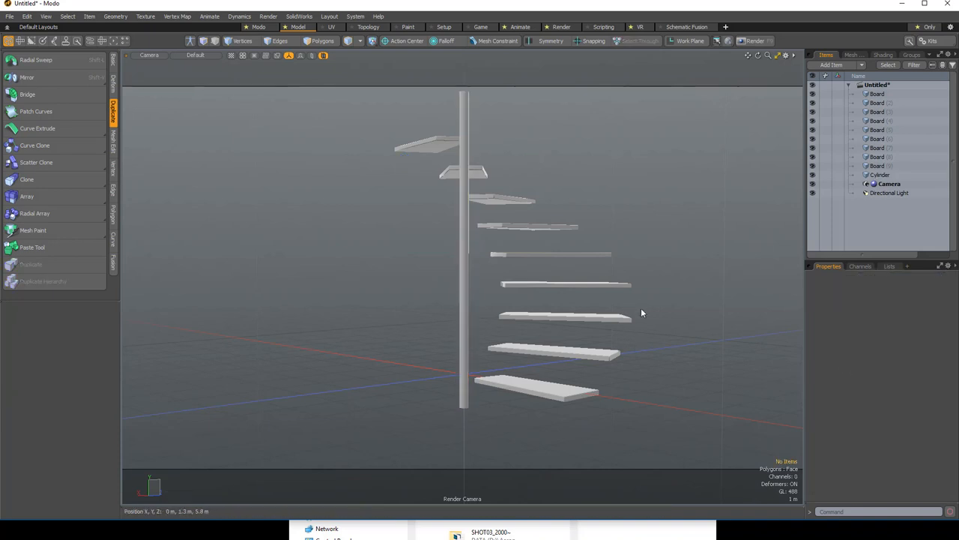
Add a plane primitive, enlarge it at the pole's base, then deselect.
right_click(642, 312)
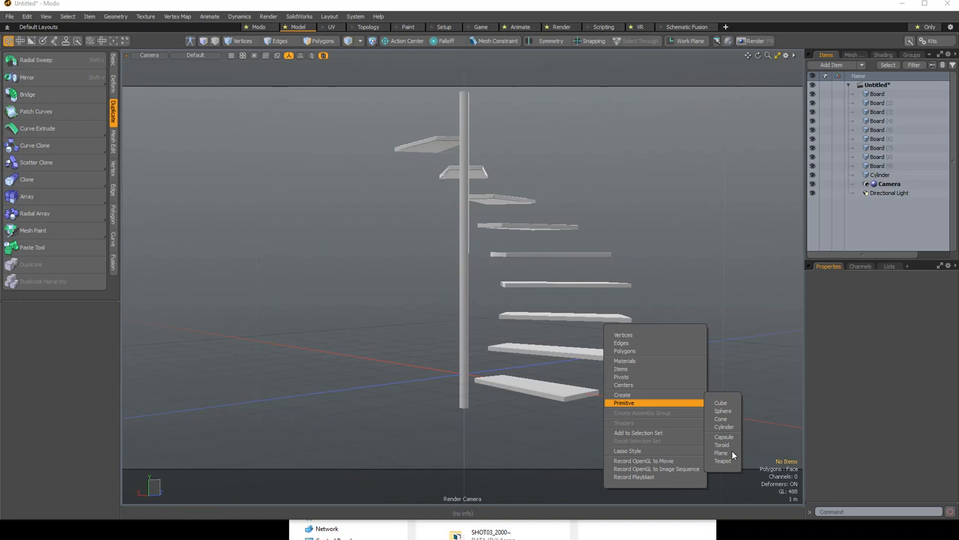
click(721, 453)
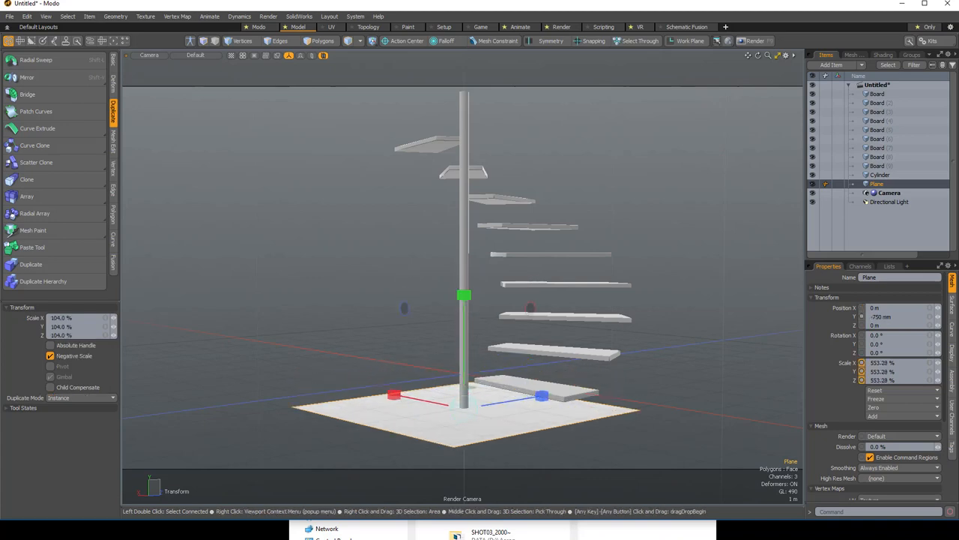
click(414, 290)
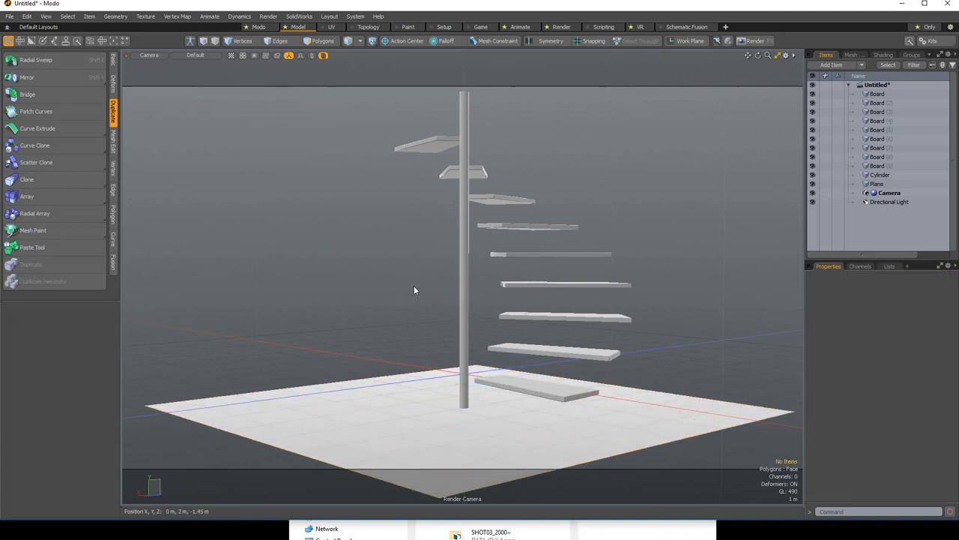